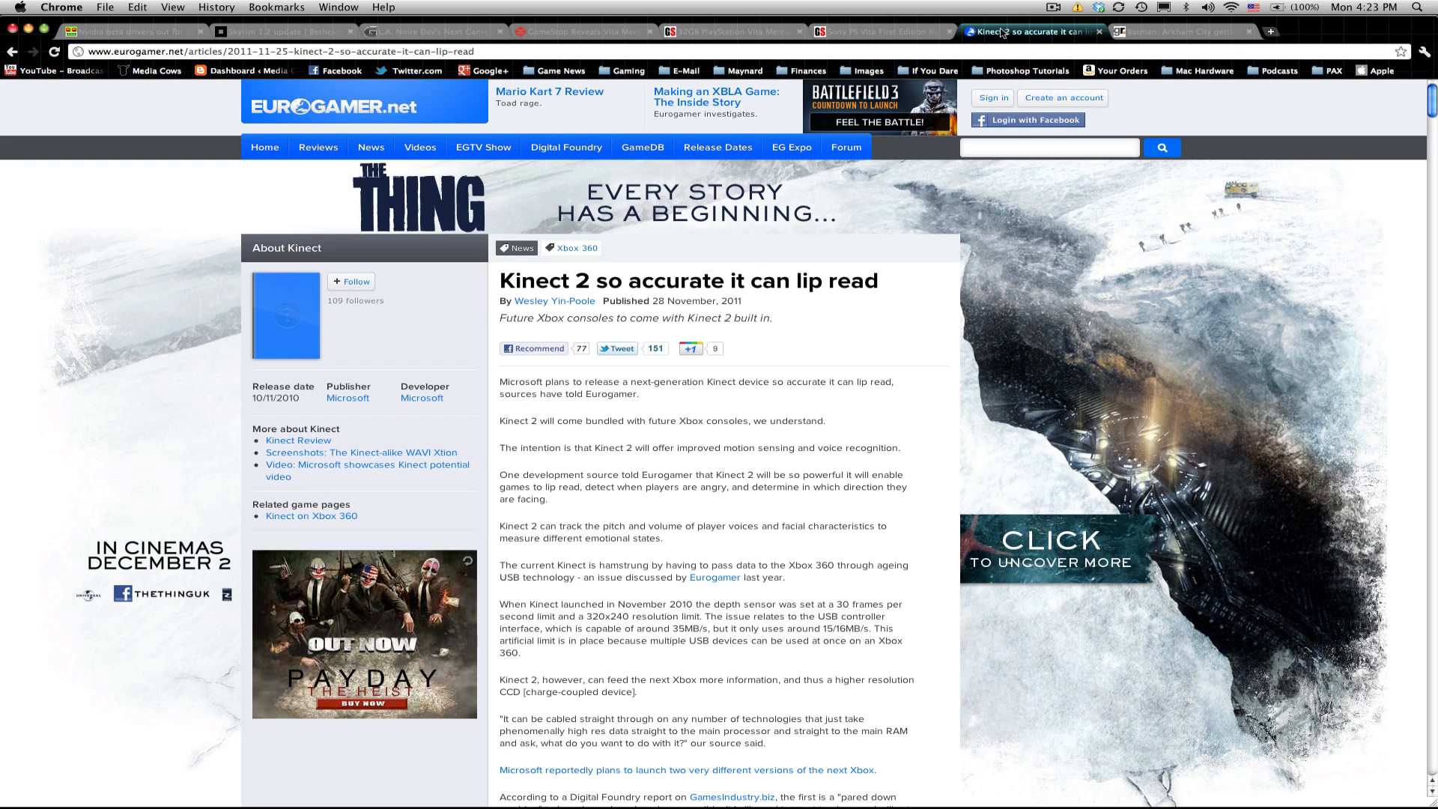
{"action": "mouse_move", "coordinate": [1137, 218]}
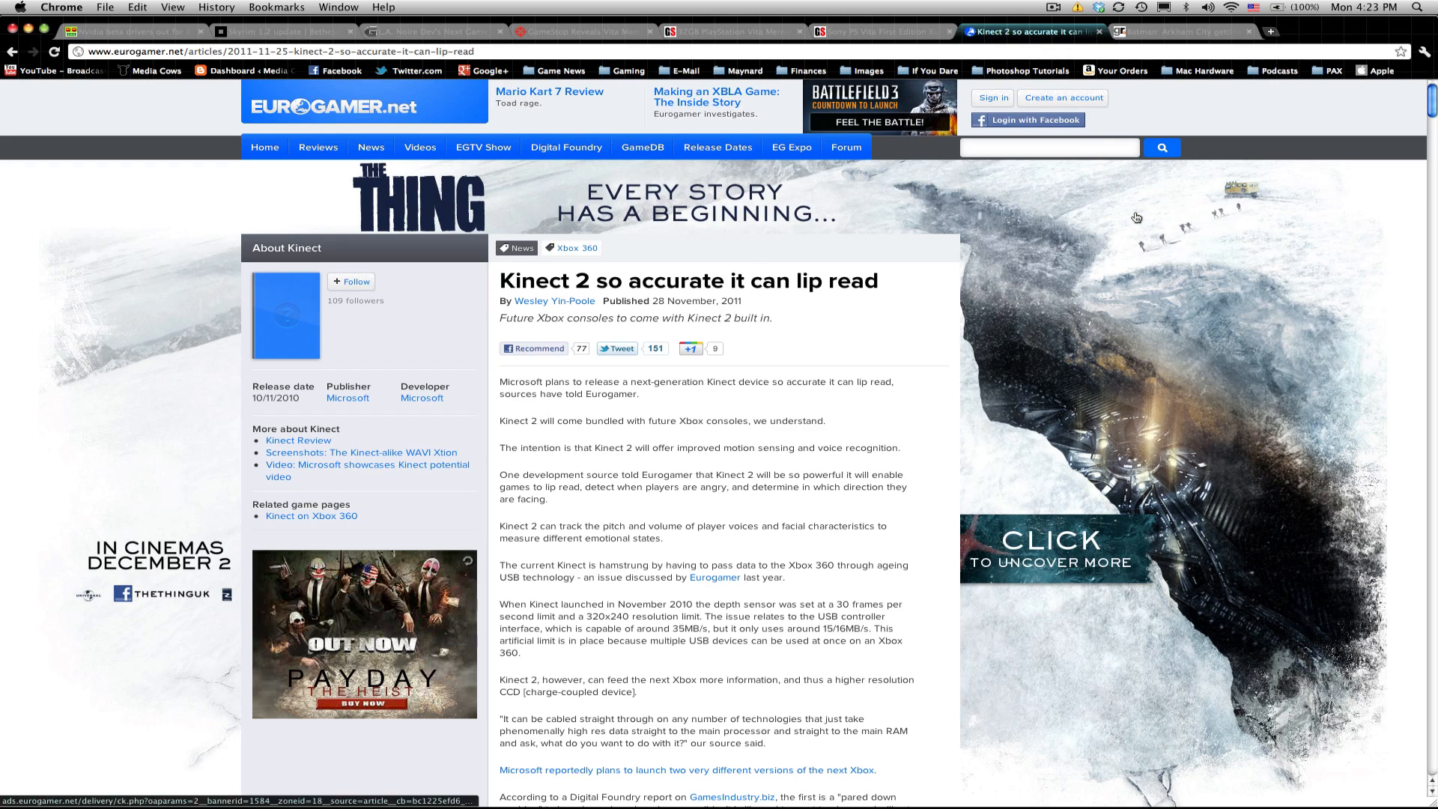
{"action": "scroll", "scroll_direction": "down", "scroll_amount": 3}
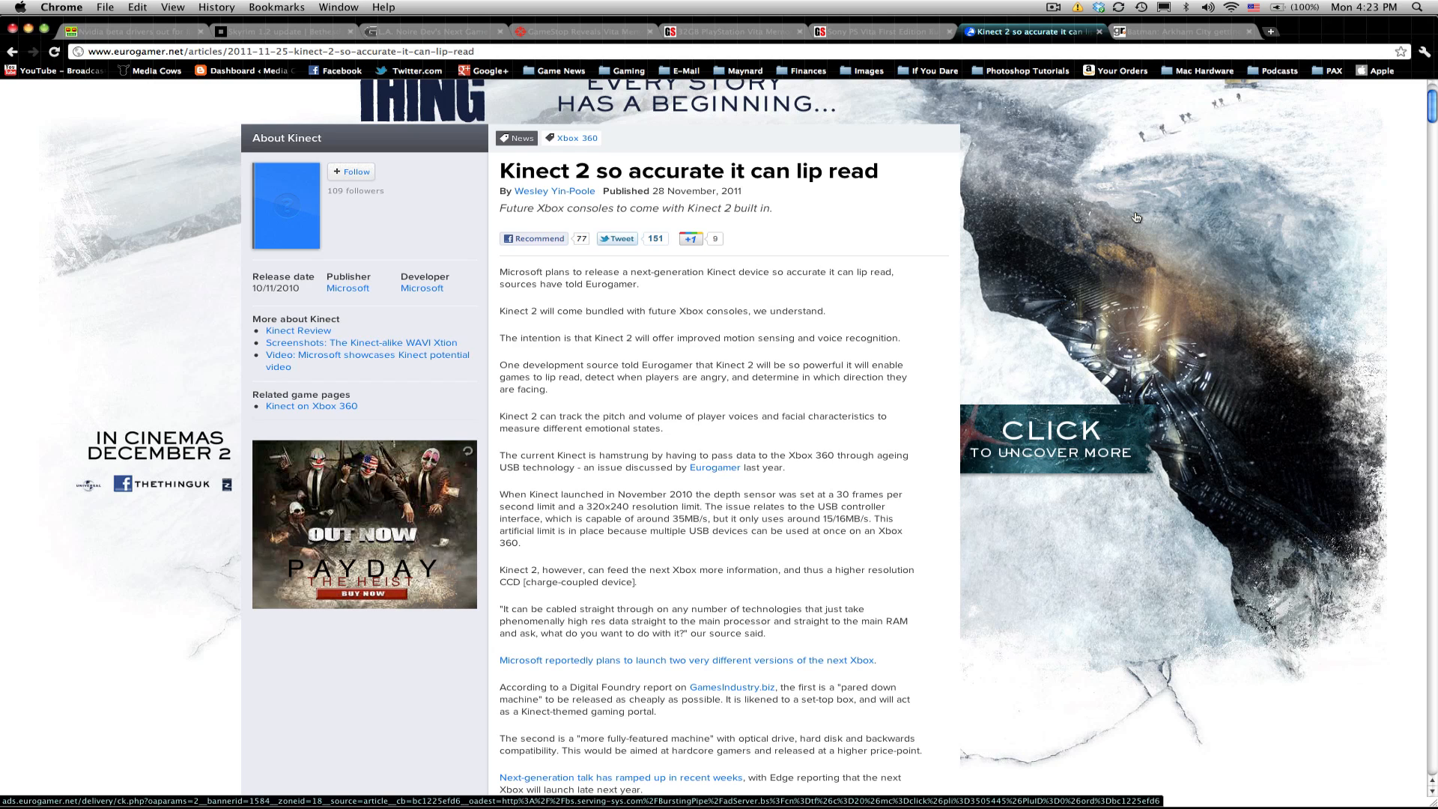
{"action": "scroll", "scroll_direction": "down", "scroll_amount": 3}
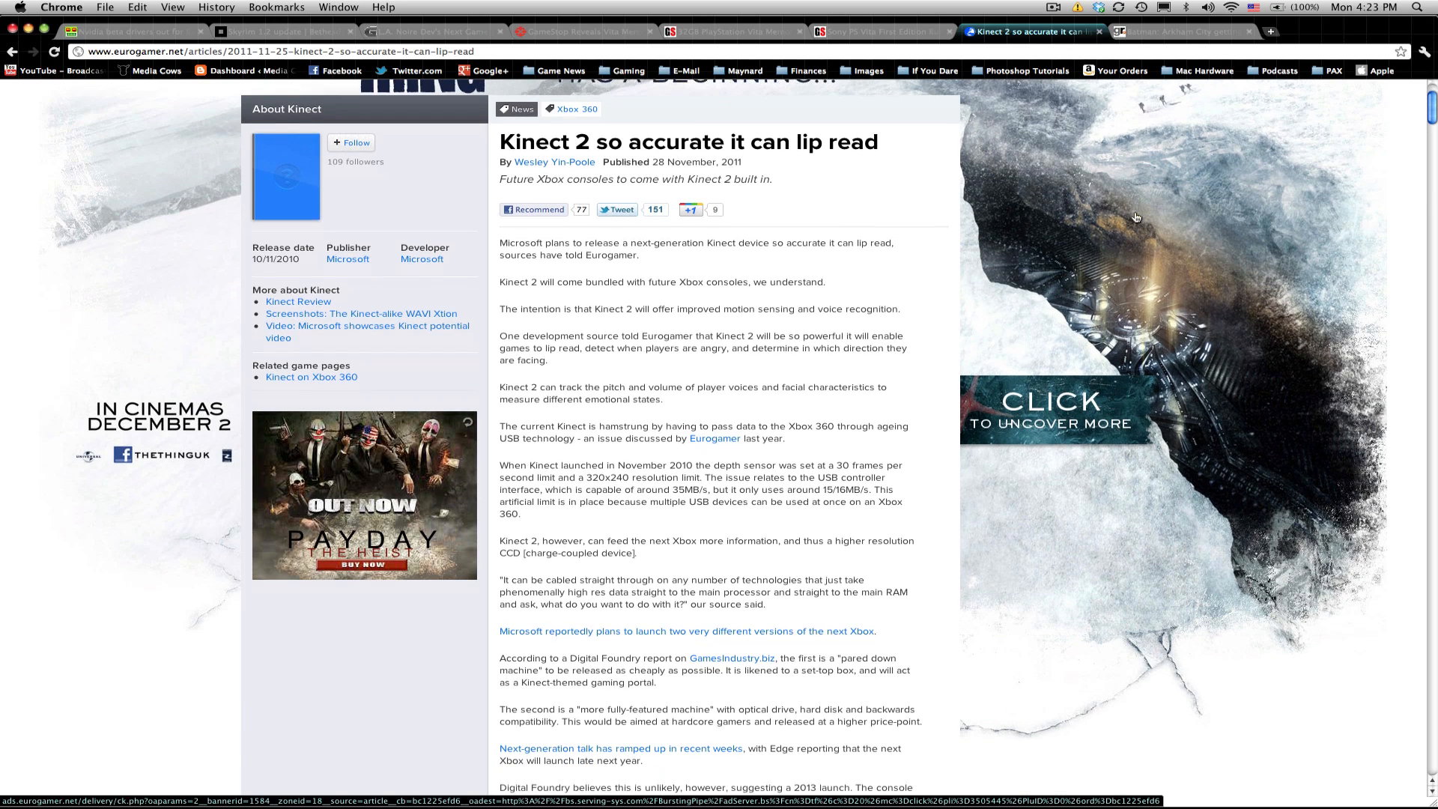
{"action": "scroll", "scroll_direction": "down", "scroll_amount": 3}
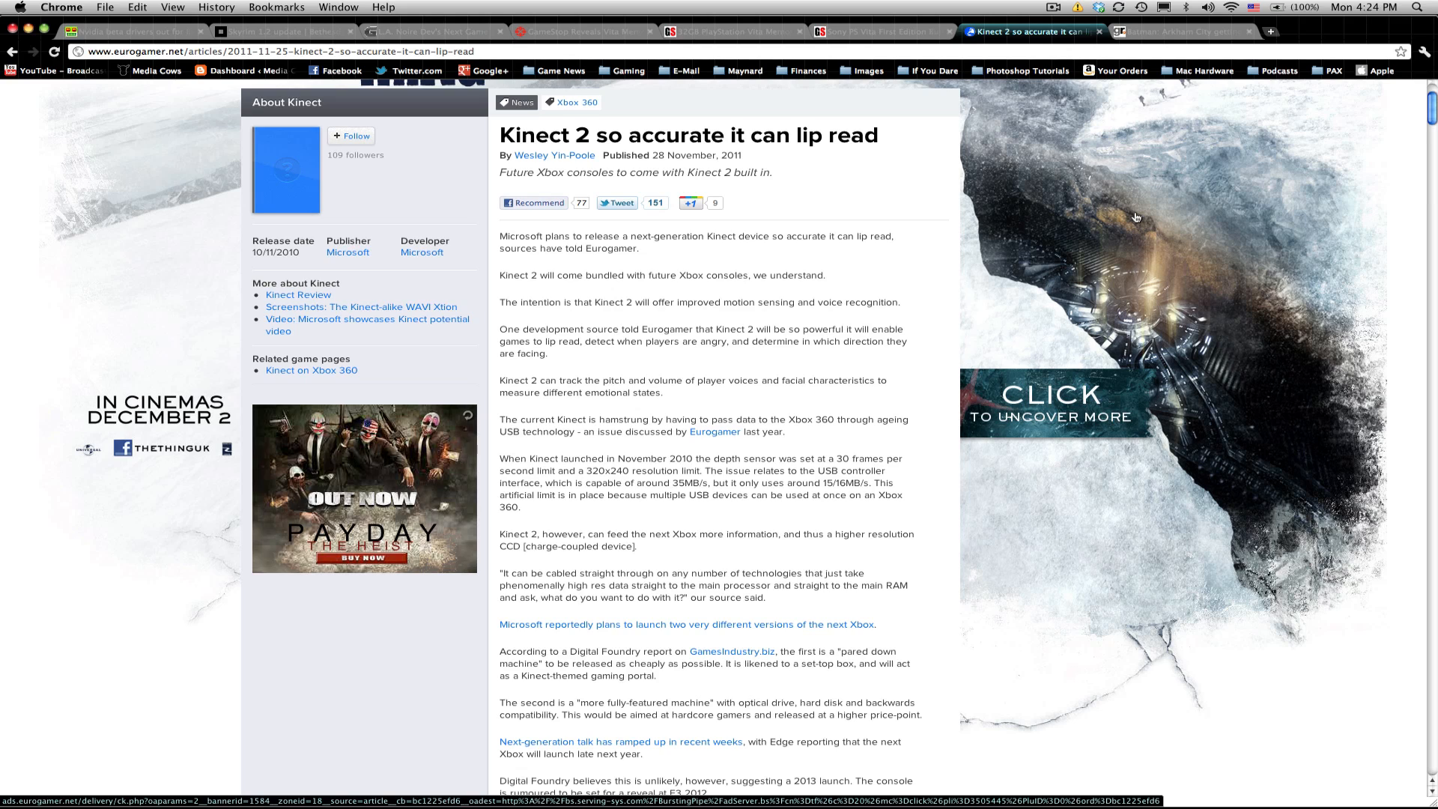
{"action": "scroll", "scroll_direction": "down", "scroll_amount": 3}
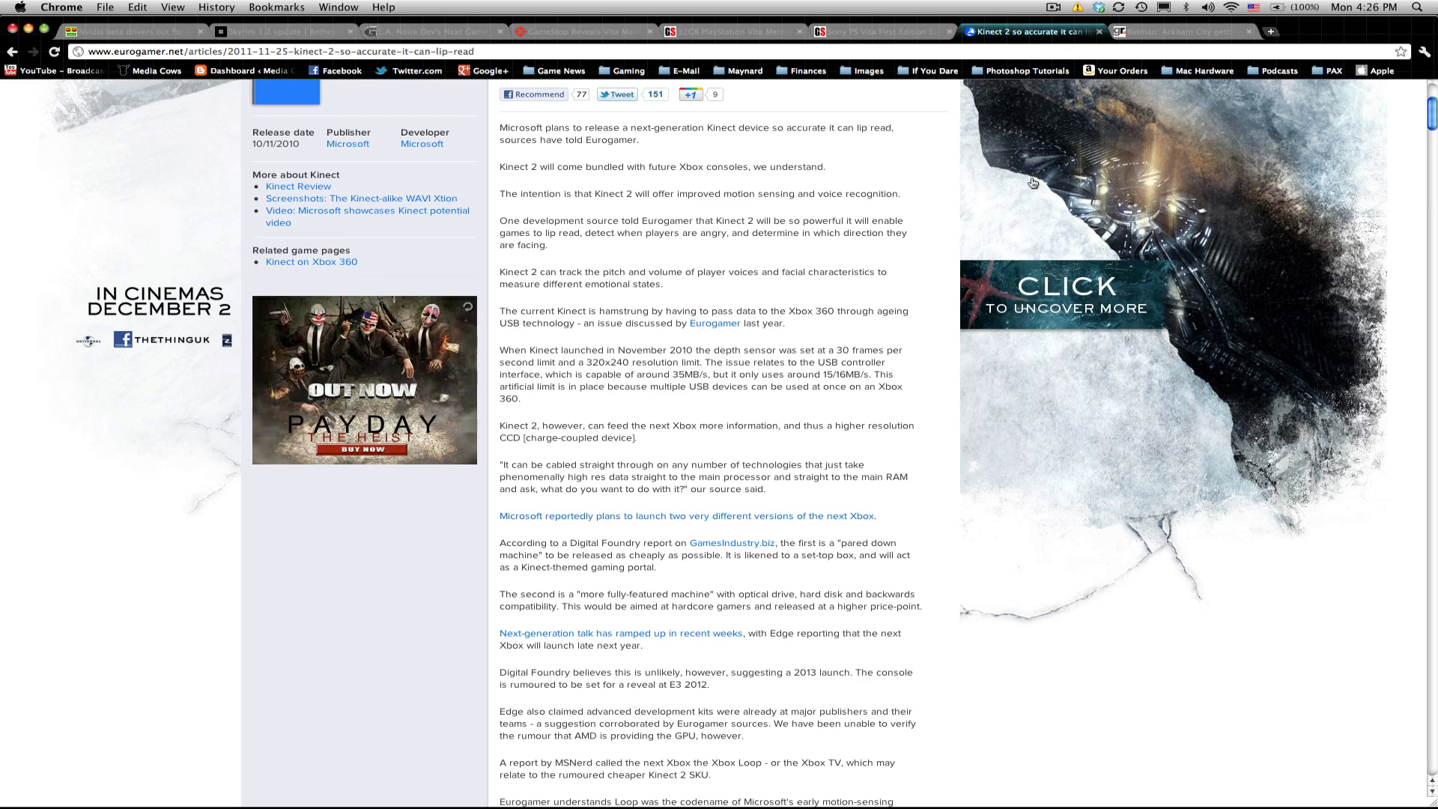
{"action": "scroll", "scroll_direction": "up", "scroll_amount": 3}
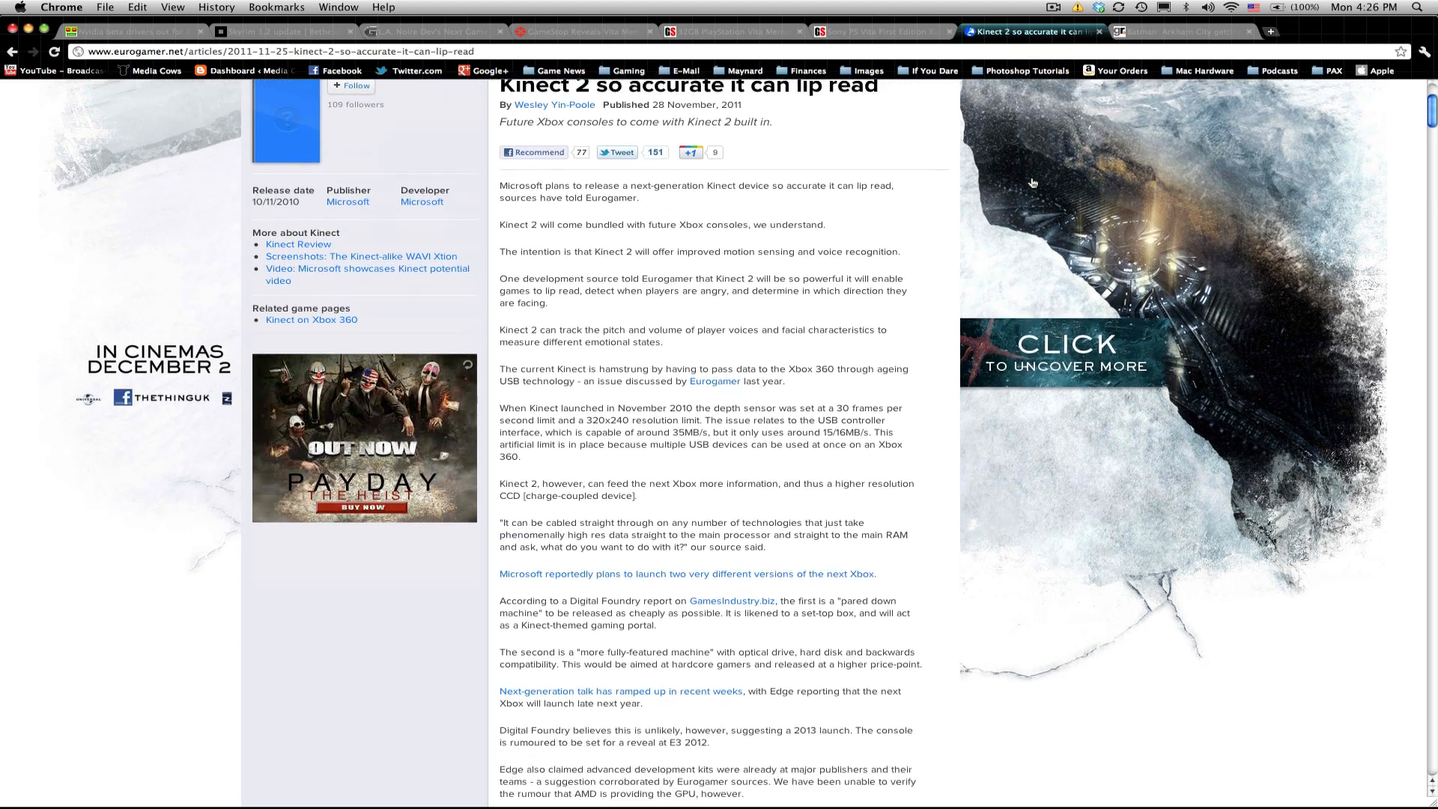
{"action": "scroll", "scroll_direction": "down", "scroll_amount": 3}
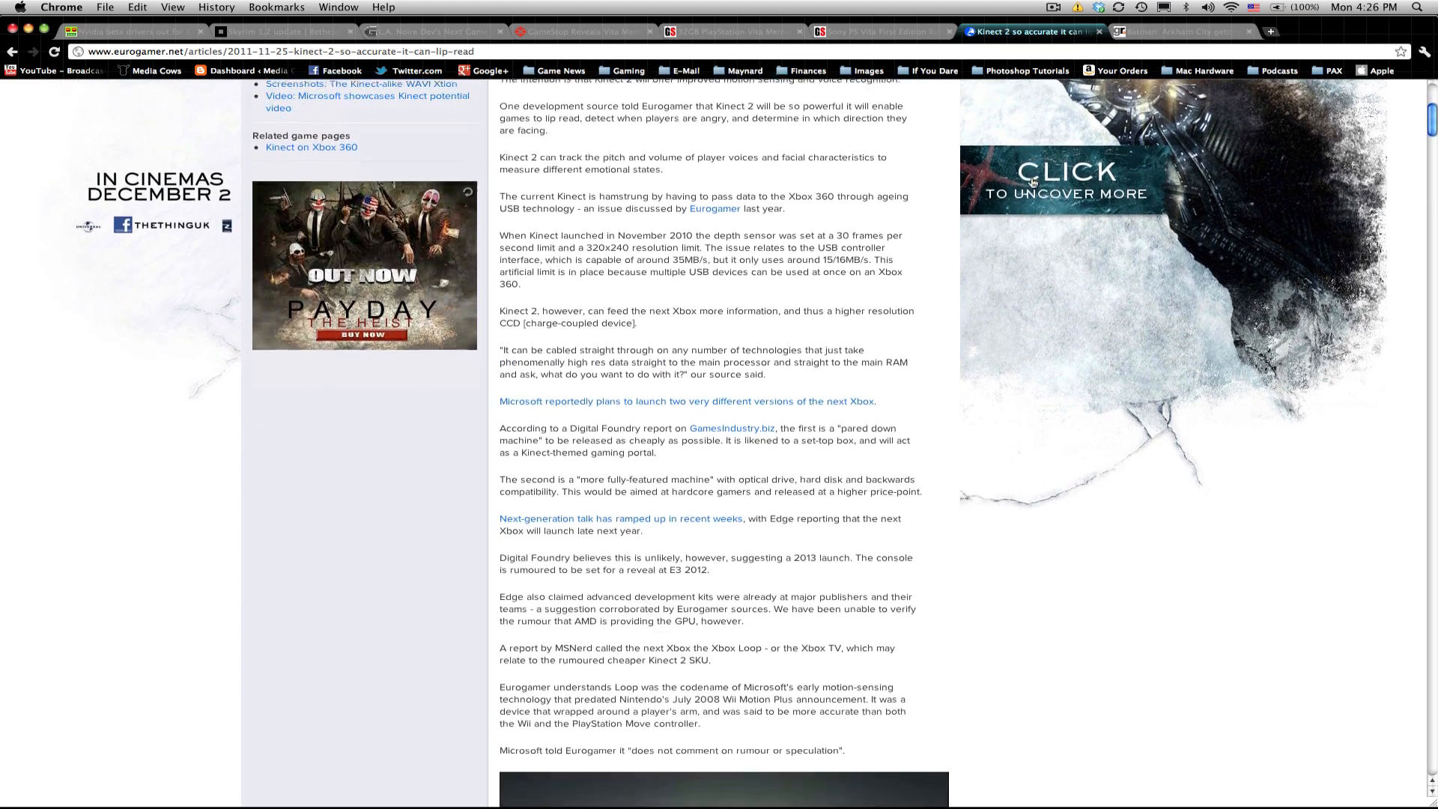
{"action": "scroll", "scroll_direction": "up", "scroll_amount": 3}
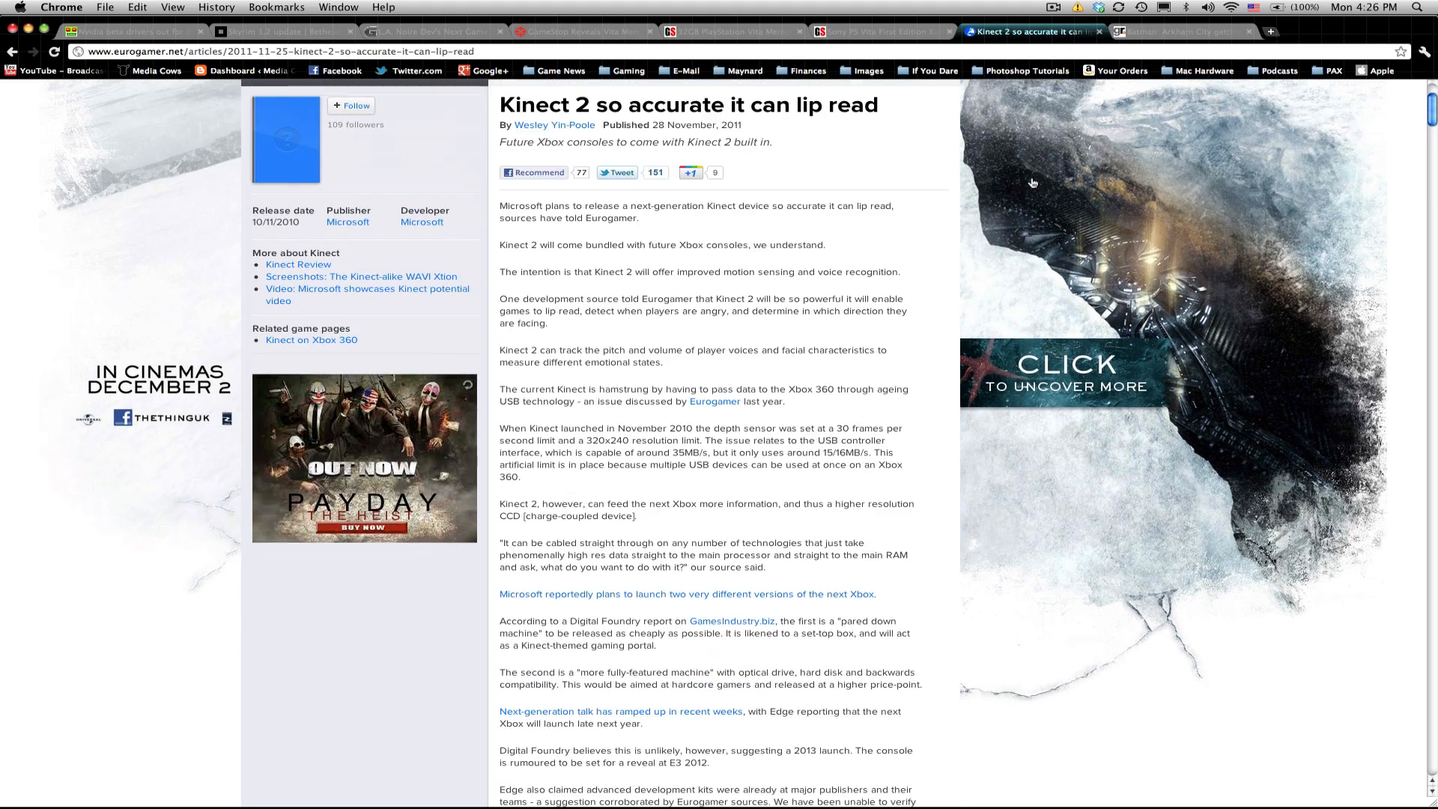
{"action": "scroll", "scroll_direction": "up", "scroll_amount": 3}
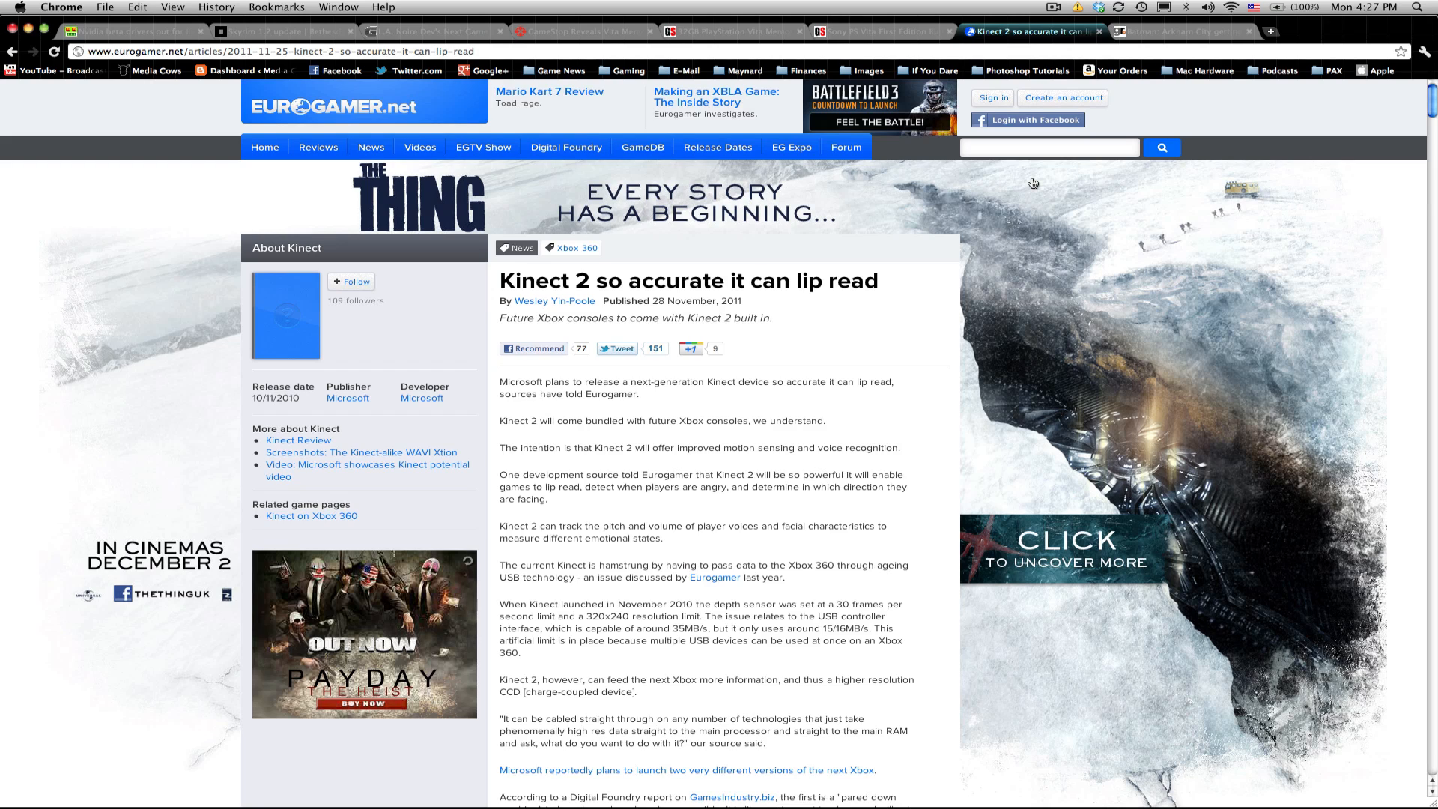
{"action": "scroll", "scroll_direction": "down", "scroll_amount": 3}
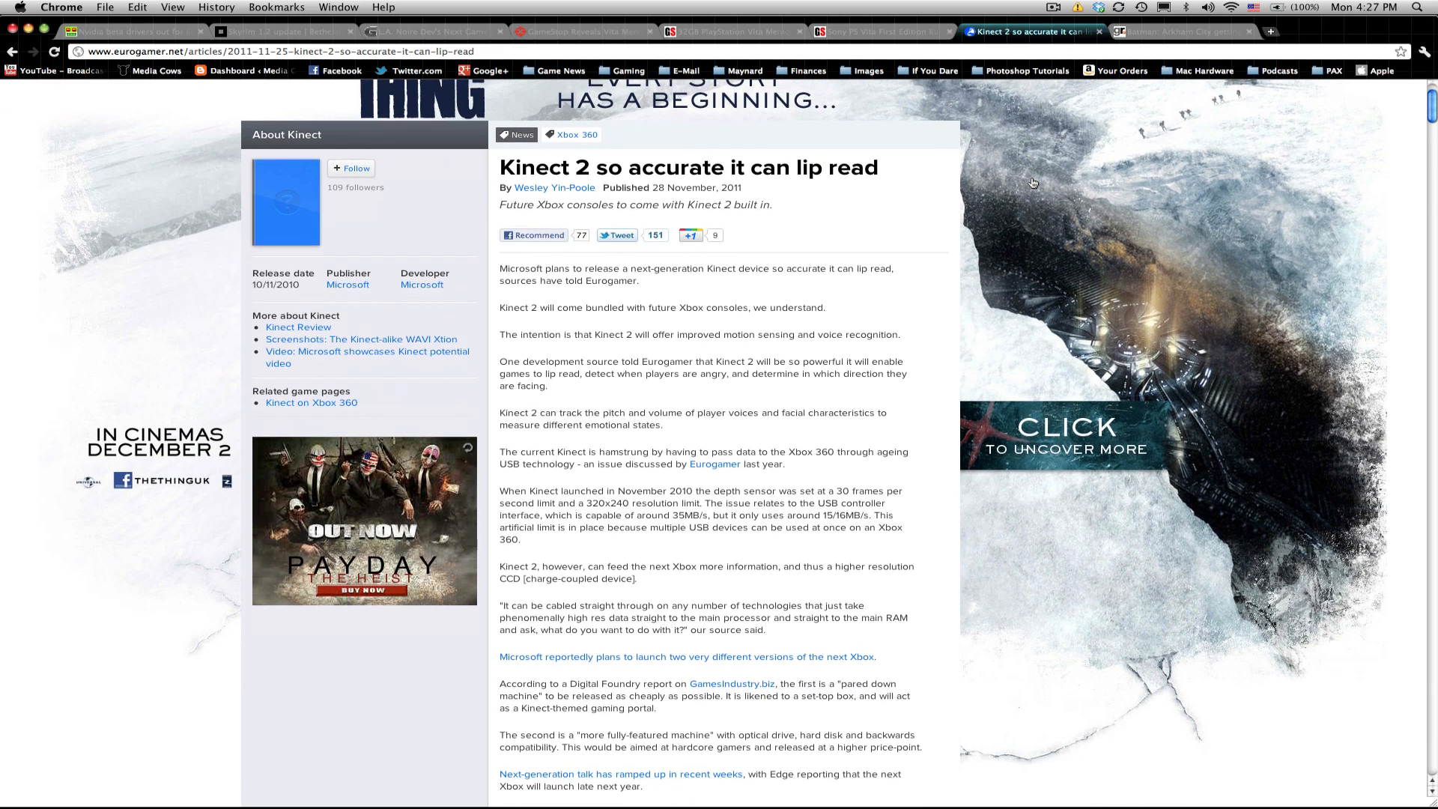